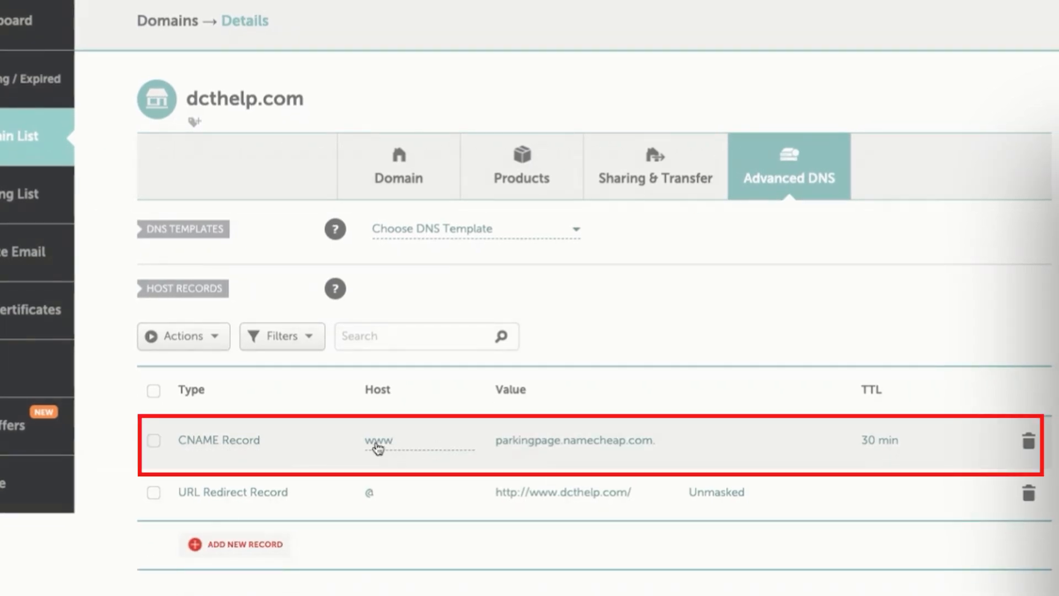
mouse_move(536, 446)
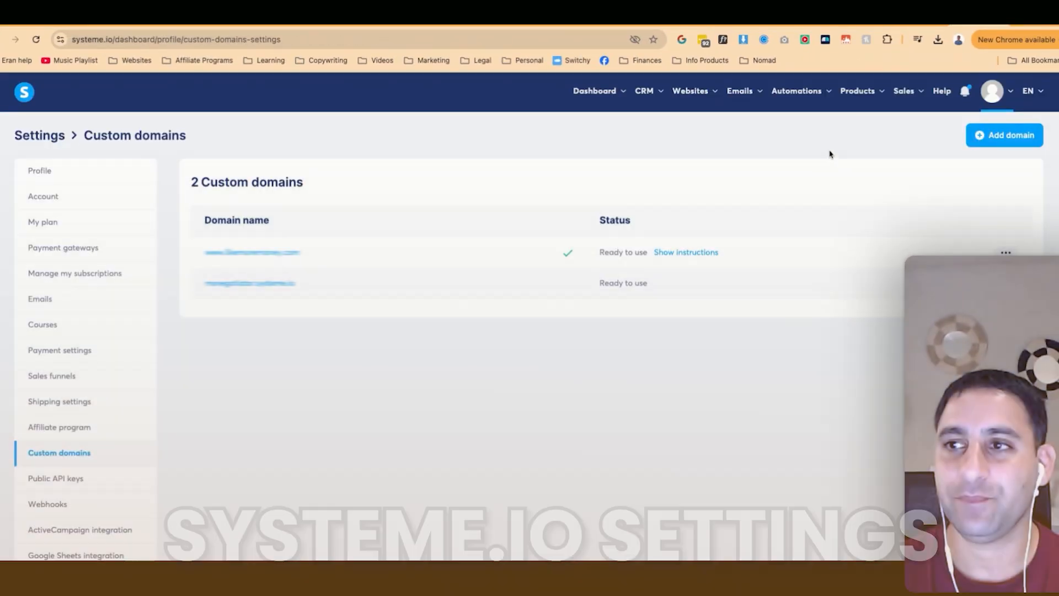
click(991, 90)
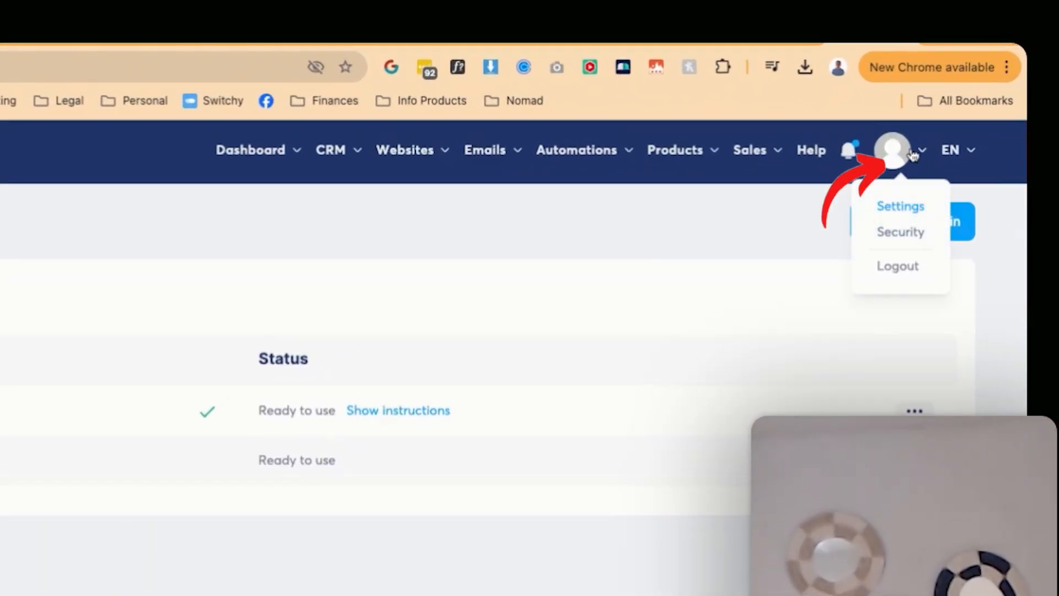
click(899, 206)
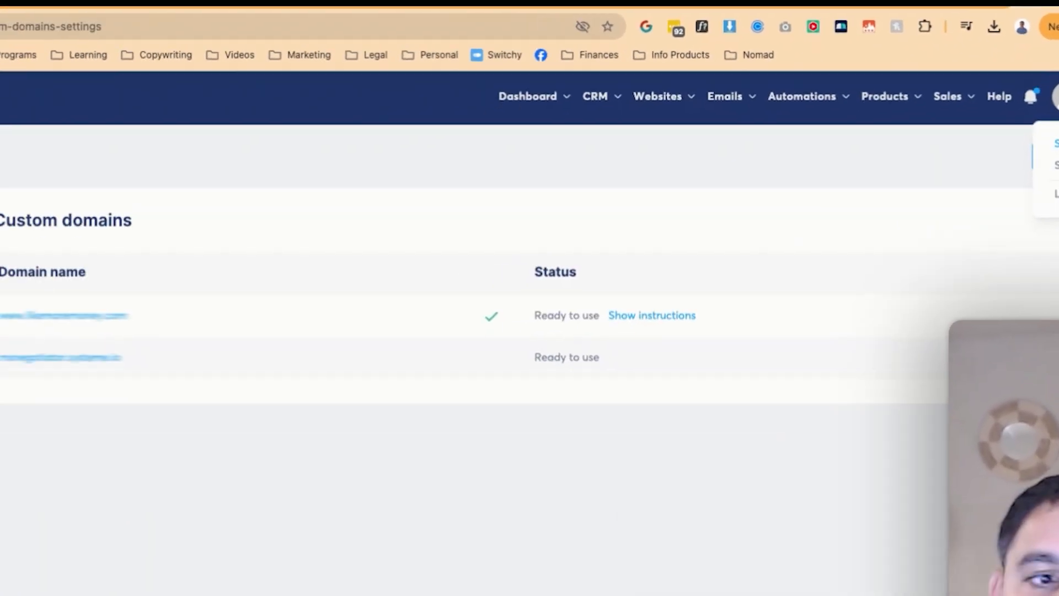
click(137, 478)
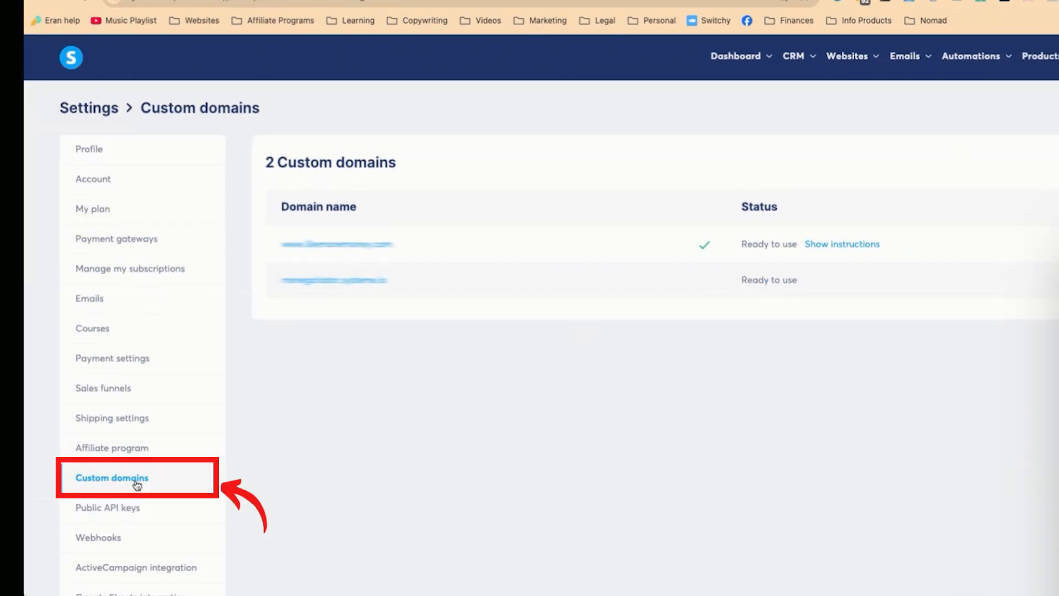
click(989, 148)
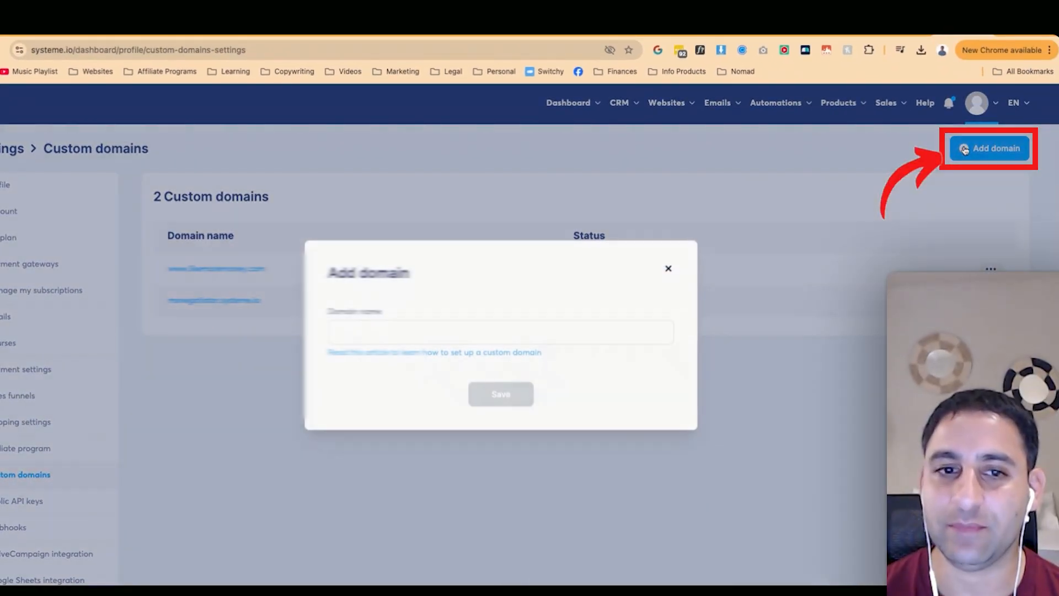
text(dcthelp.com)
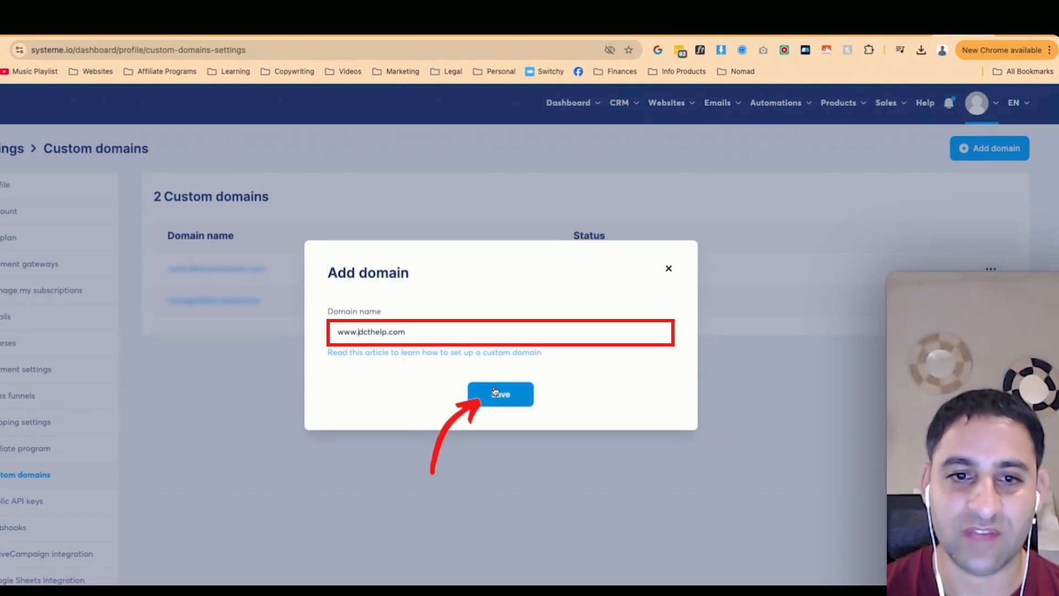
click(499, 394)
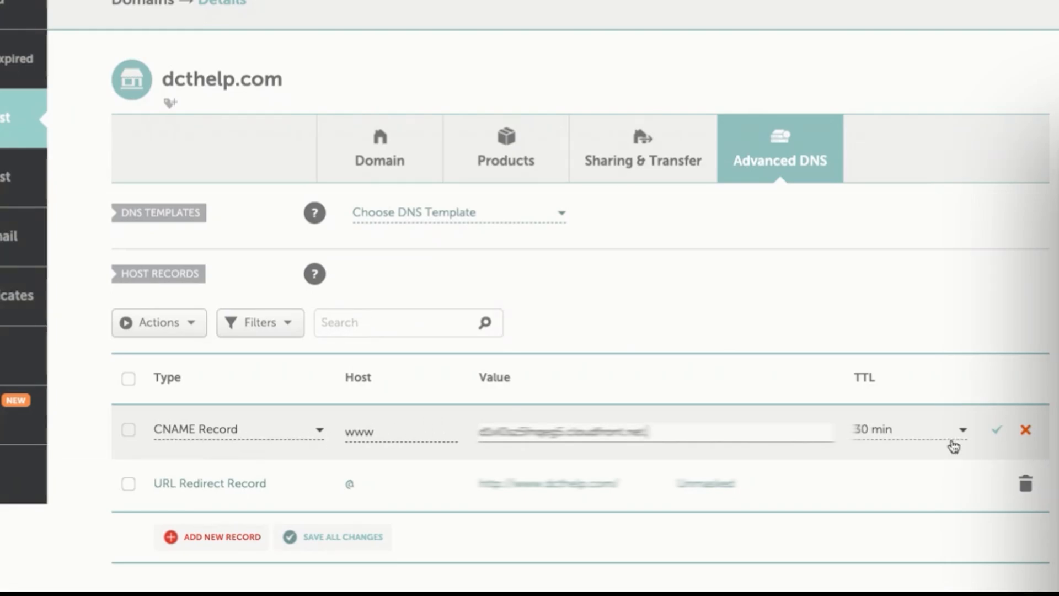
Step: Set the www CNAME record's TTL and save the second CNAME record for dcthelp.com
click(997, 429)
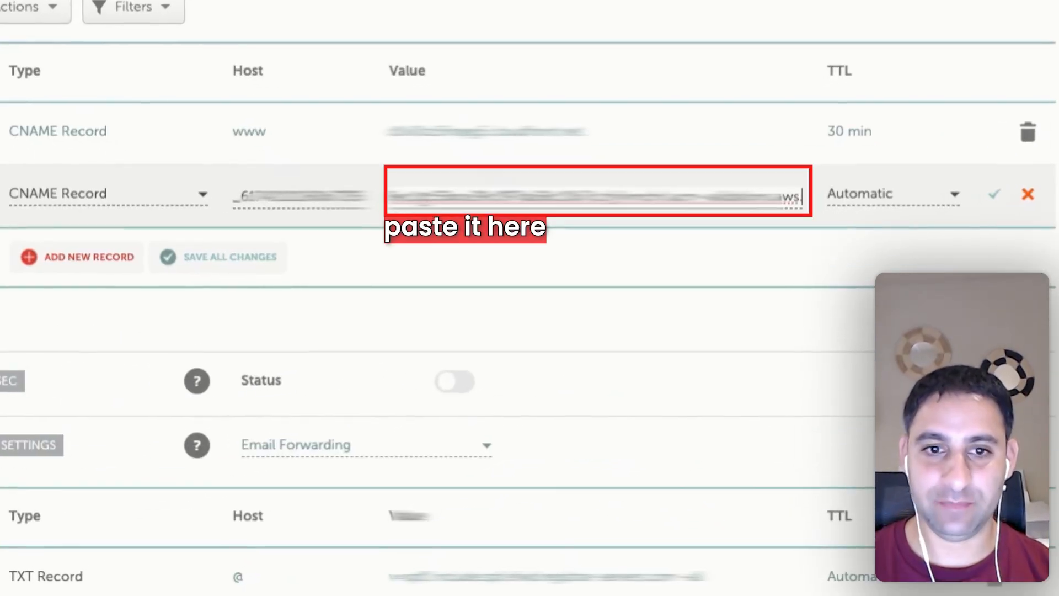
mouse_move(994, 197)
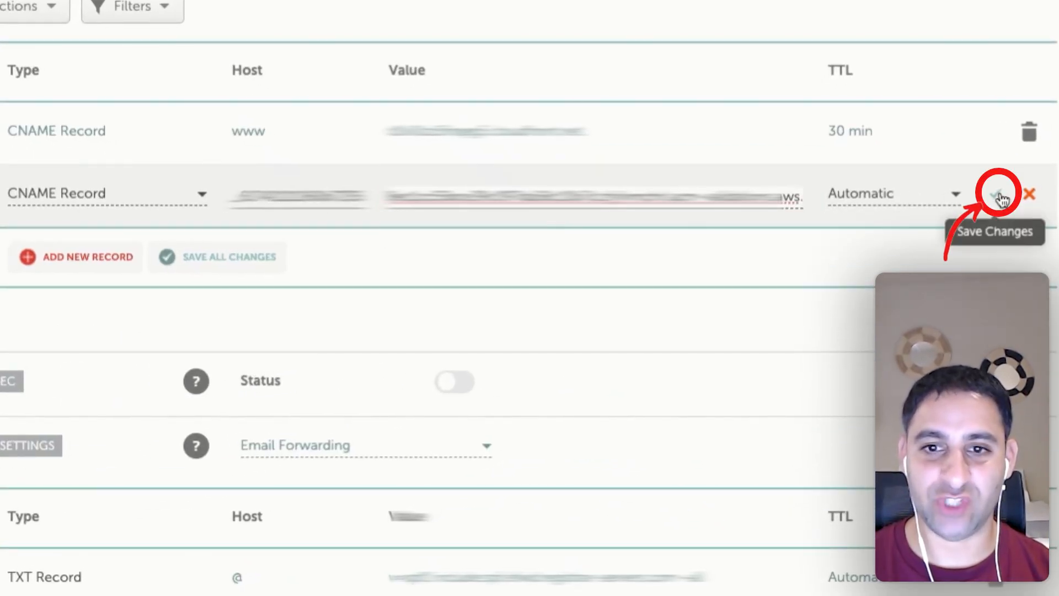
click(1002, 194)
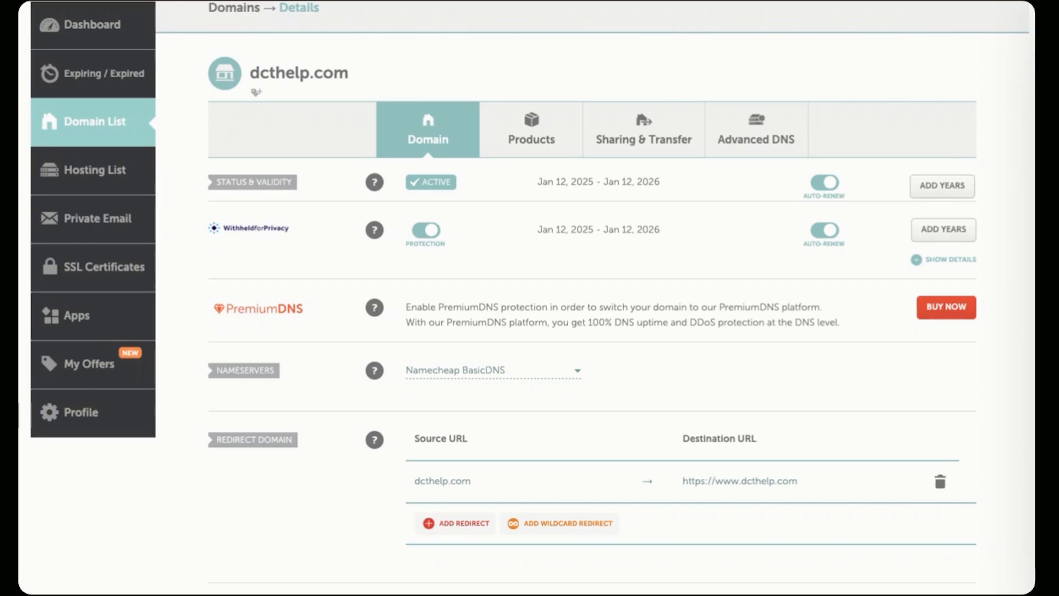
mouse_move(445, 77)
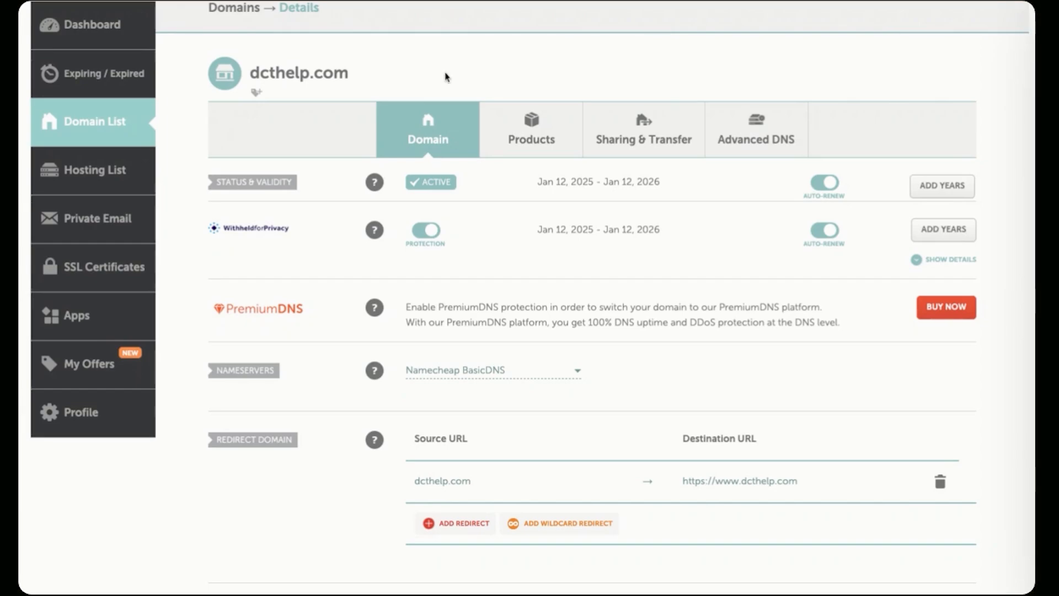
mouse_move(366, 70)
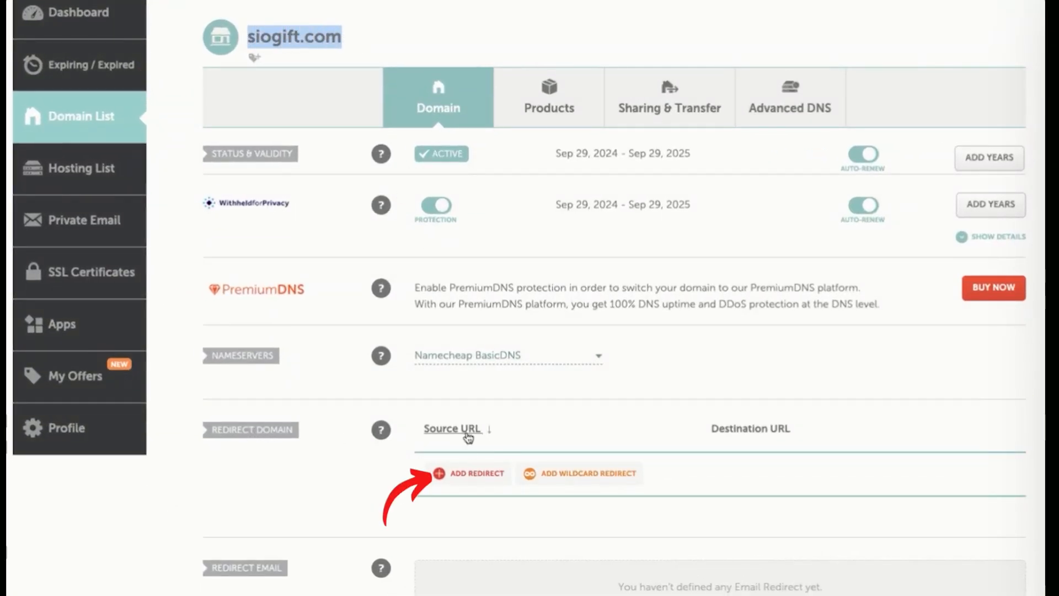
click(474, 473)
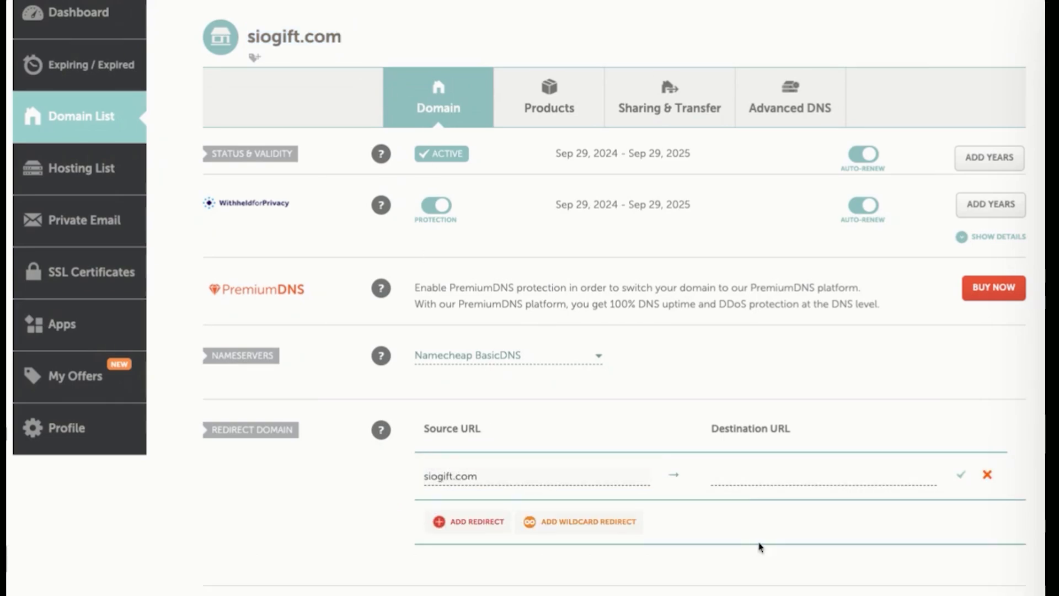
click(823, 476)
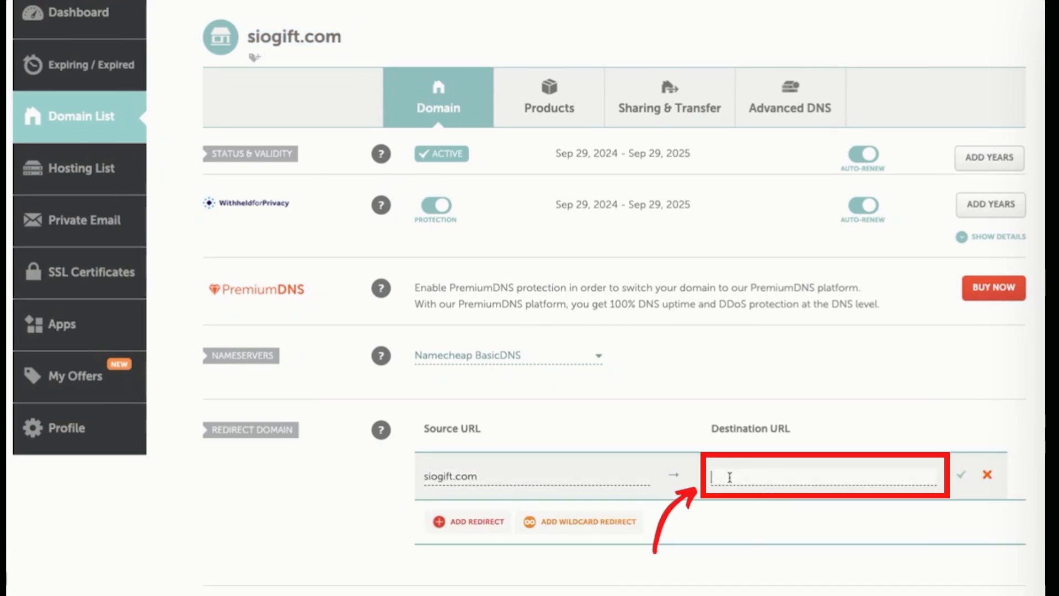
text(siogift.com)
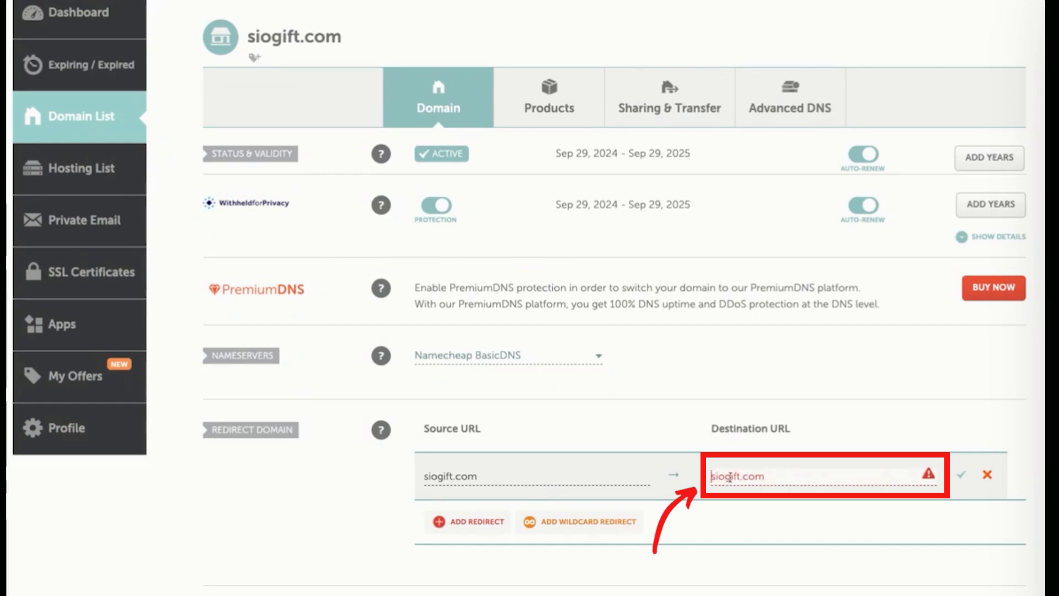
text(https://www.)
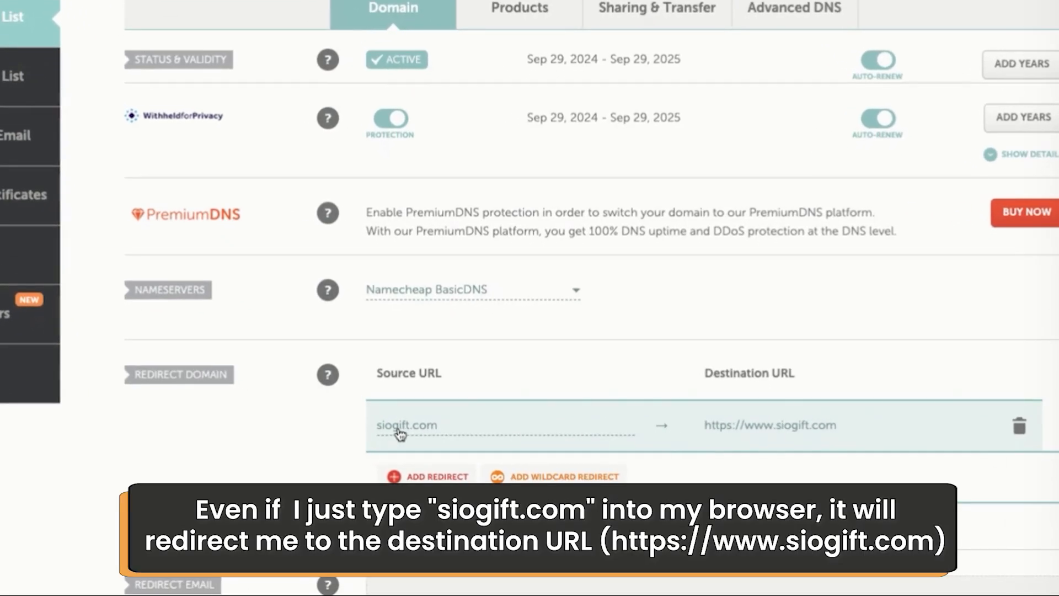
mouse_move(326, 444)
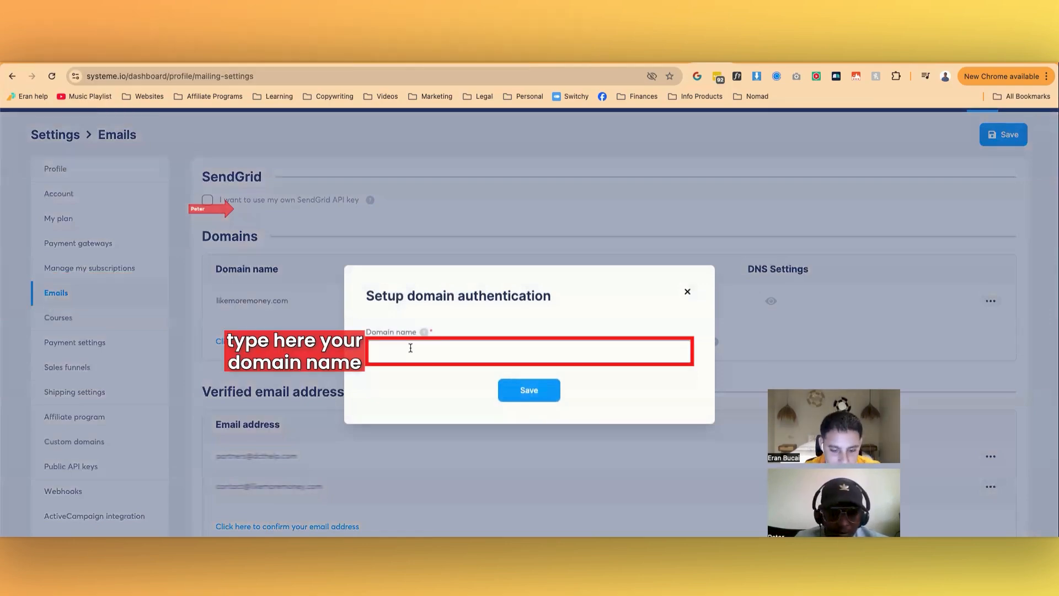
Step: Submit dcthelp.com for email domain authentication and view its required DNS records
text(dcthelp.com)
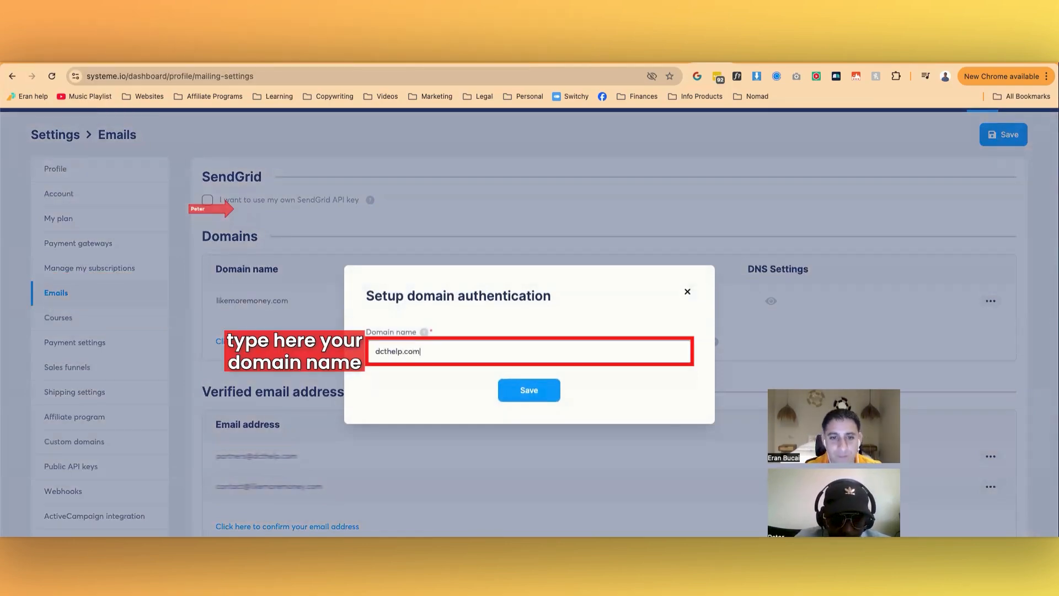
click(528, 390)
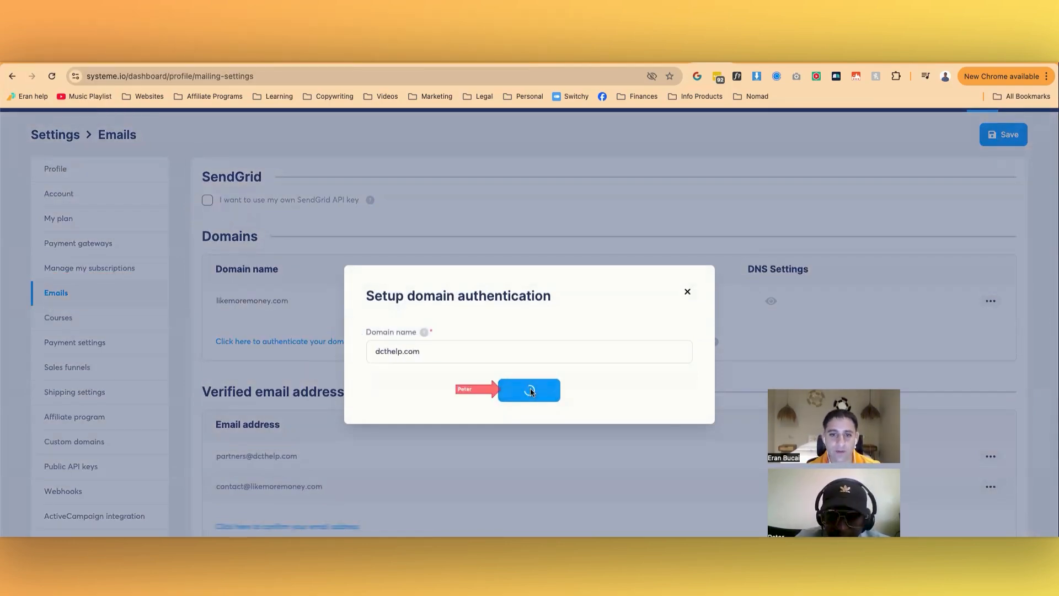
click(529, 389)
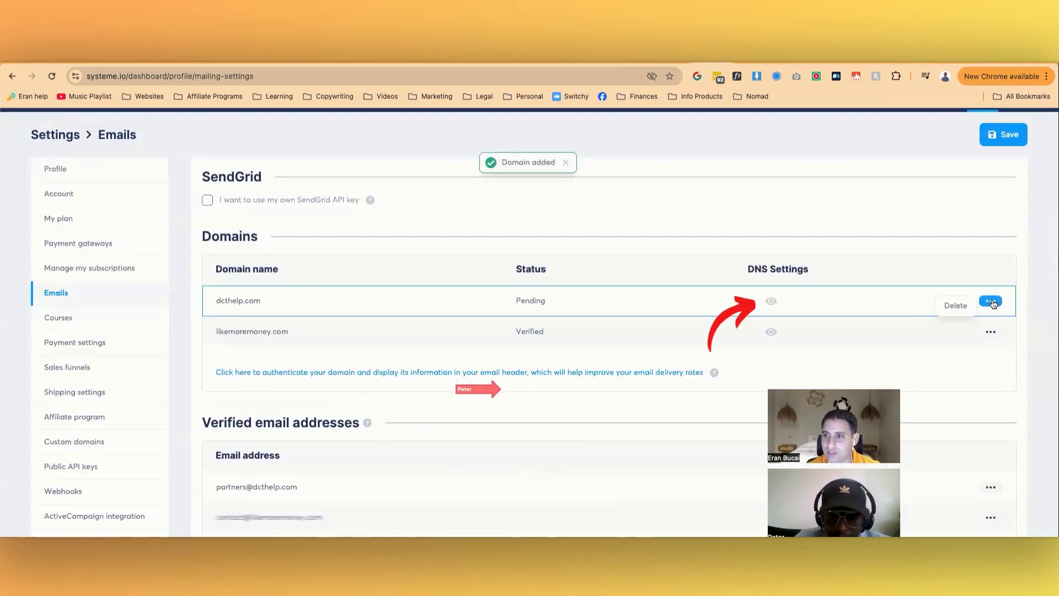
click(771, 300)
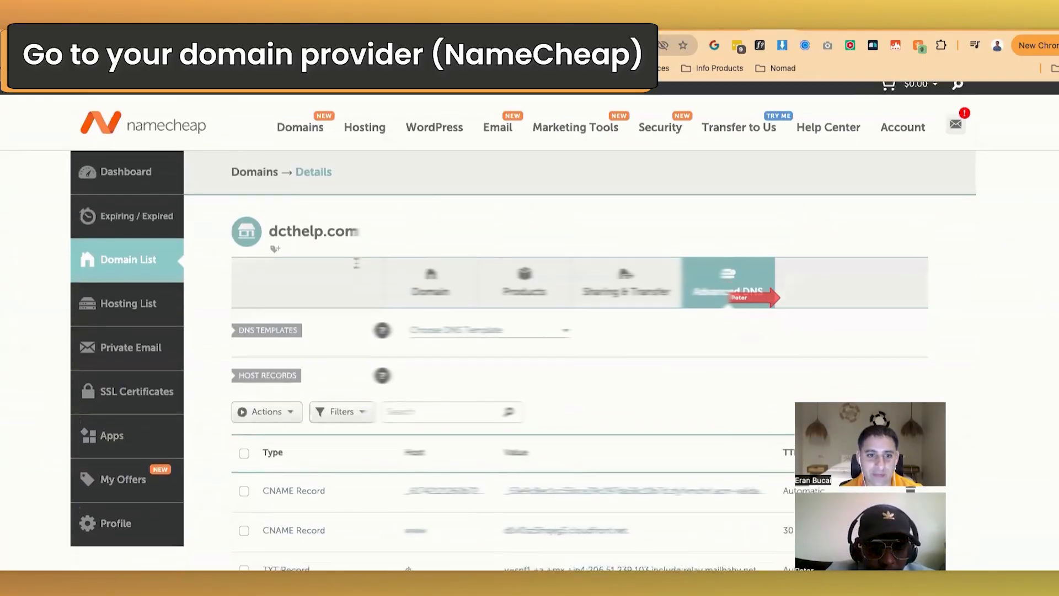
Step: Start a new host record for dcthelp.com and make it a CNAME record
scroll(down, 3)
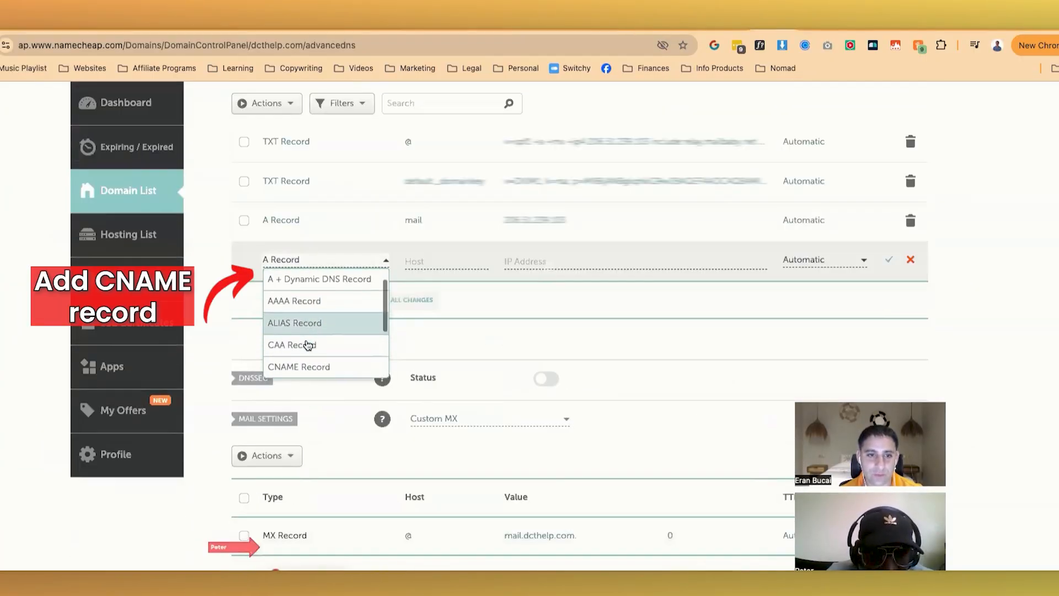
click(299, 366)
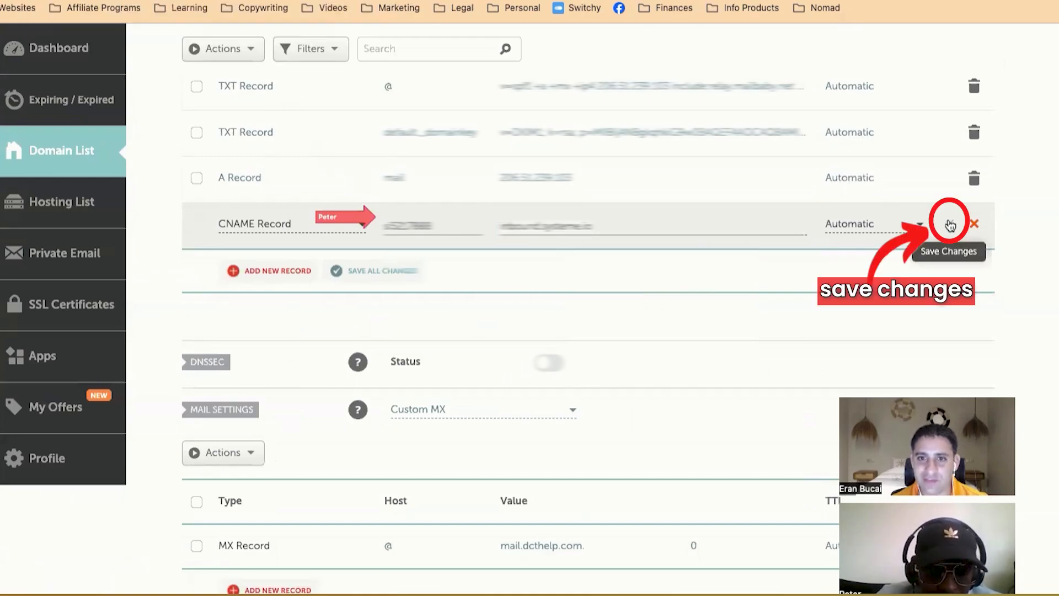
Step: Save the CNAME record and start further CNAME record rows for systeme.io's values
click(948, 224)
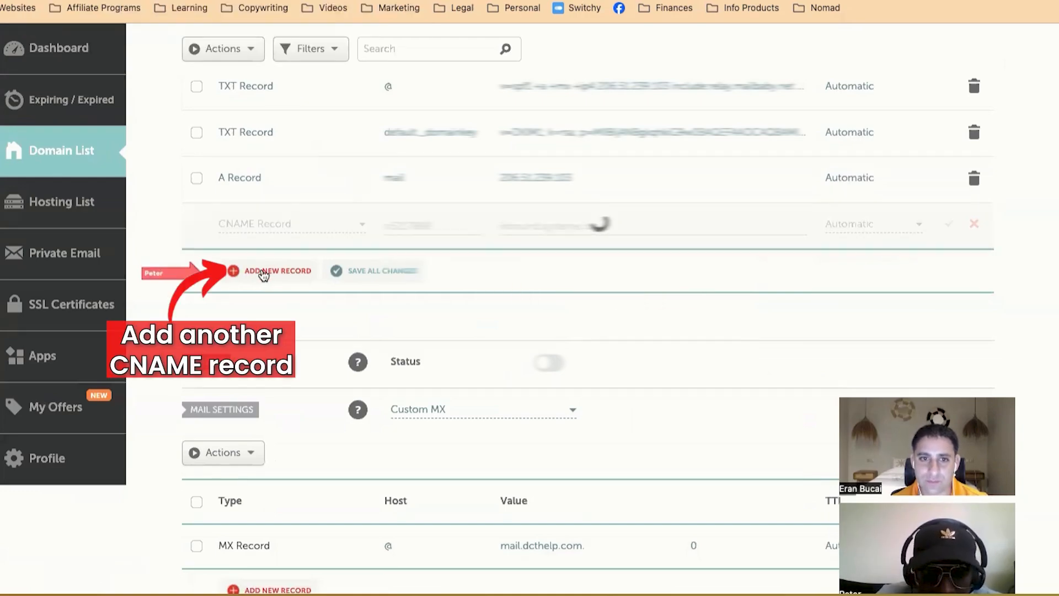
click(275, 270)
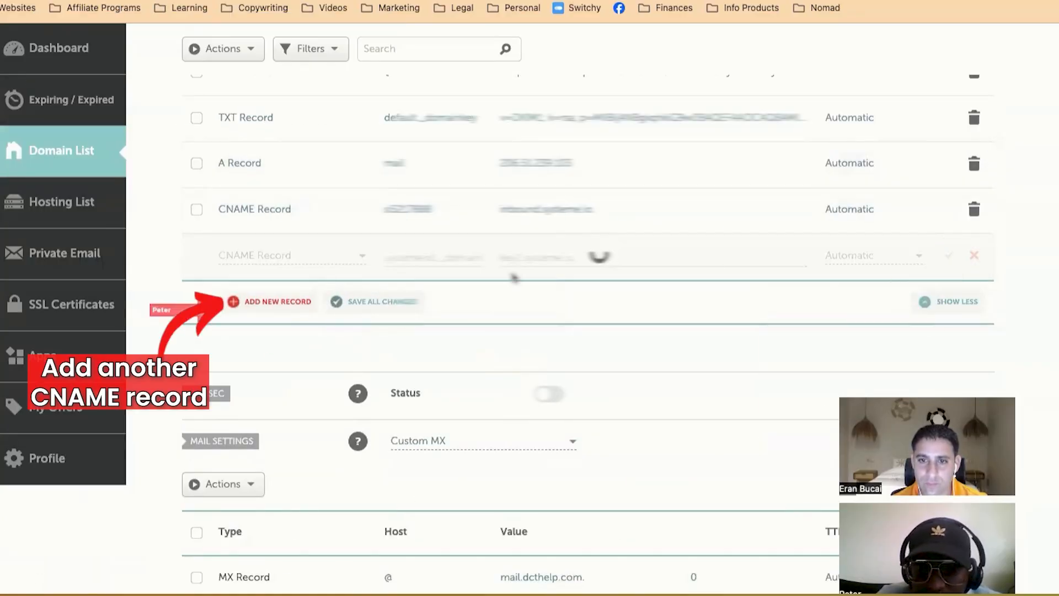
click(291, 255)
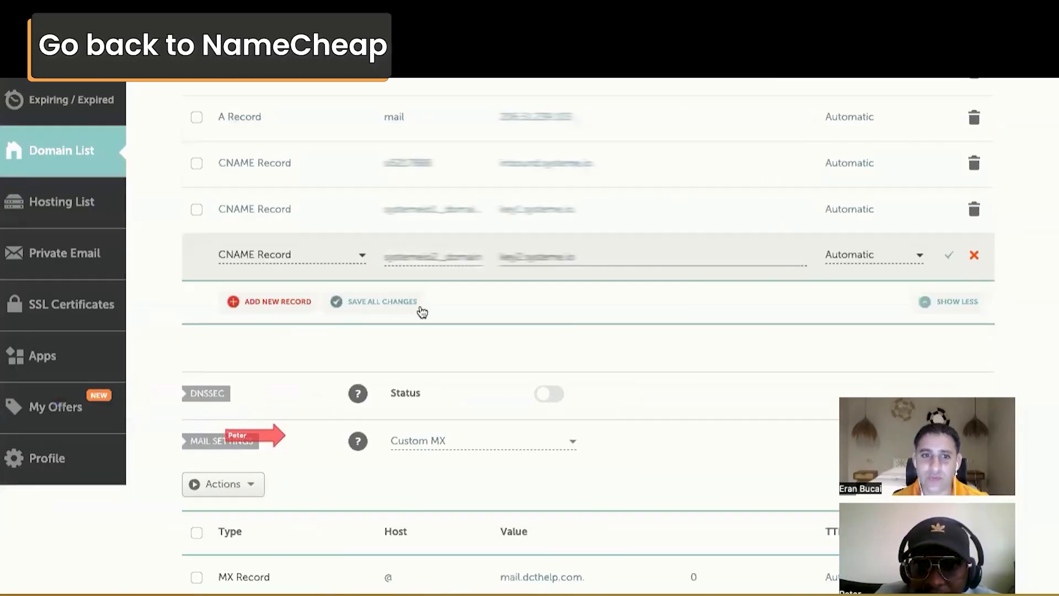
Step: Add a _dmarc TXT record with the DMARC value copied from systeme.io, fixing the email address
click(276, 301)
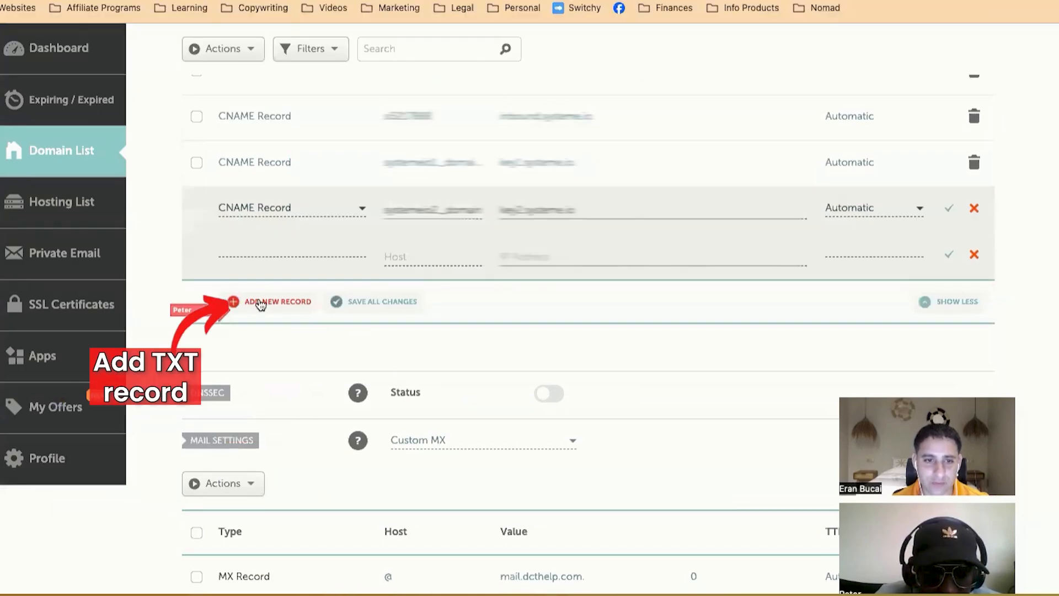
click(291, 255)
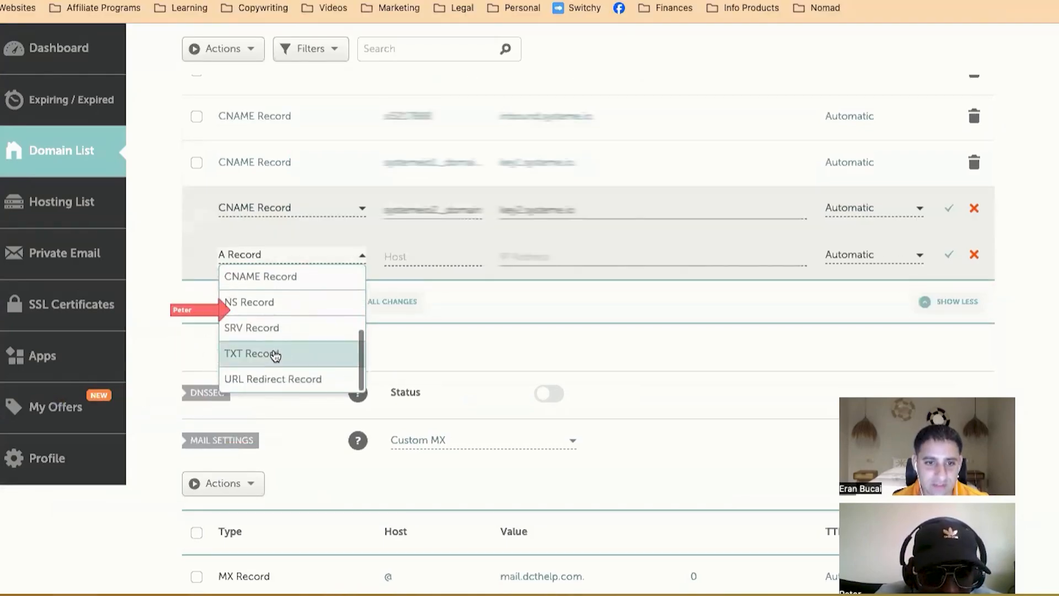
click(253, 353)
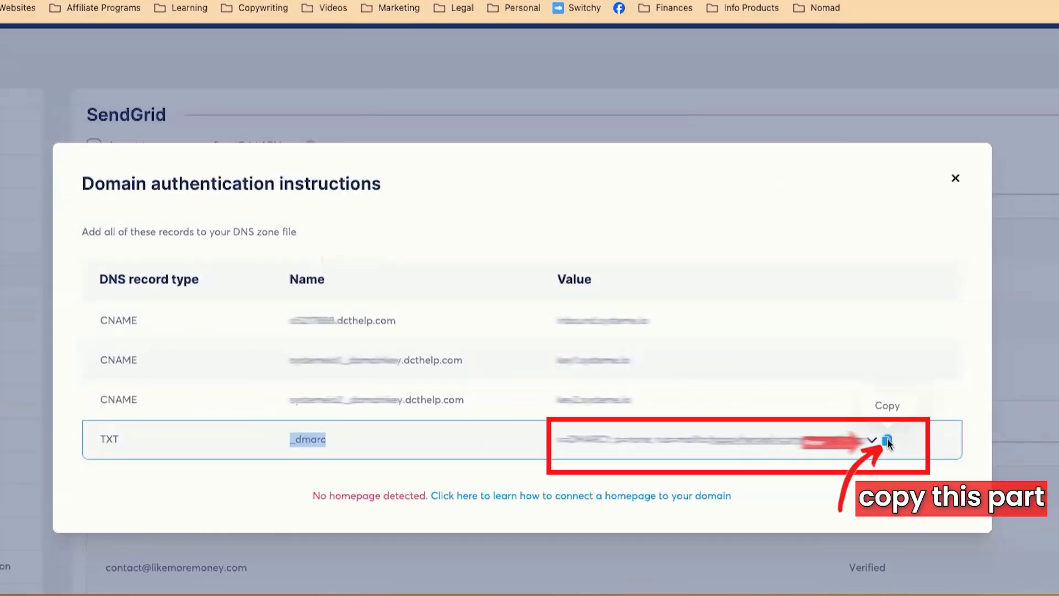
click(888, 440)
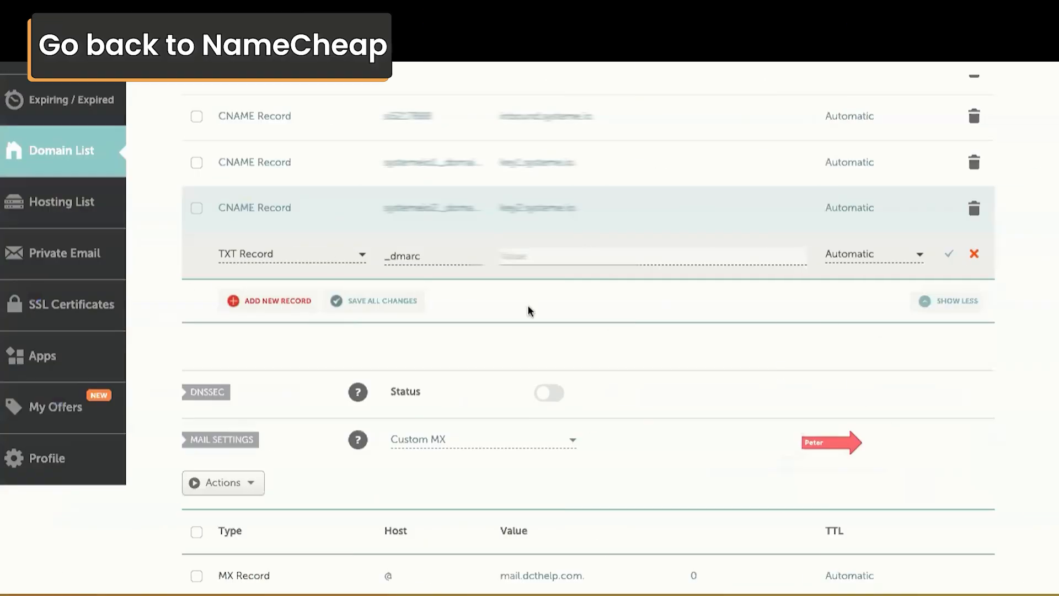
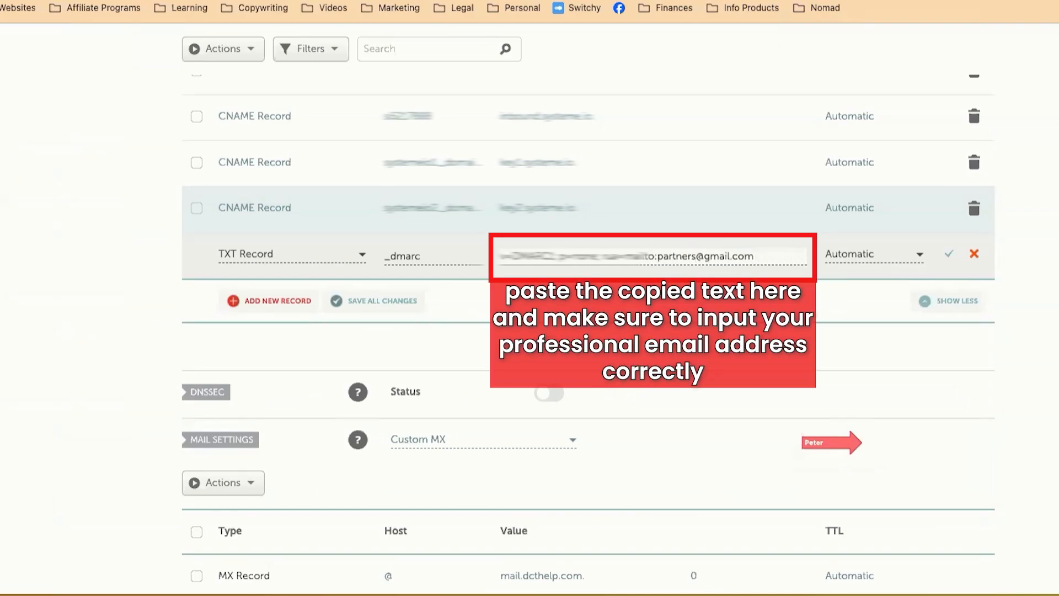
text(dcthelp)
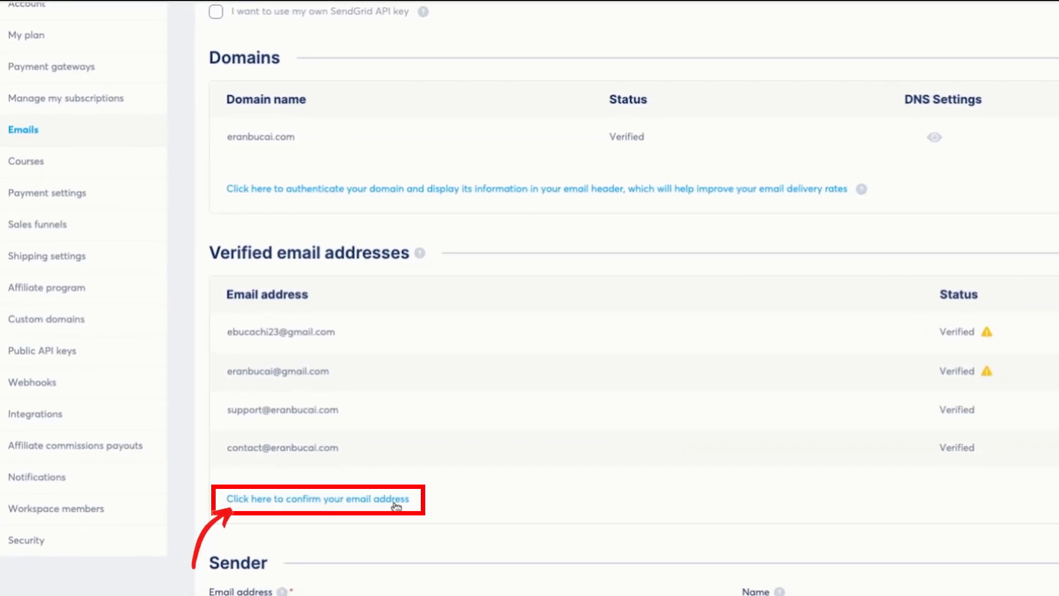
click(317, 499)
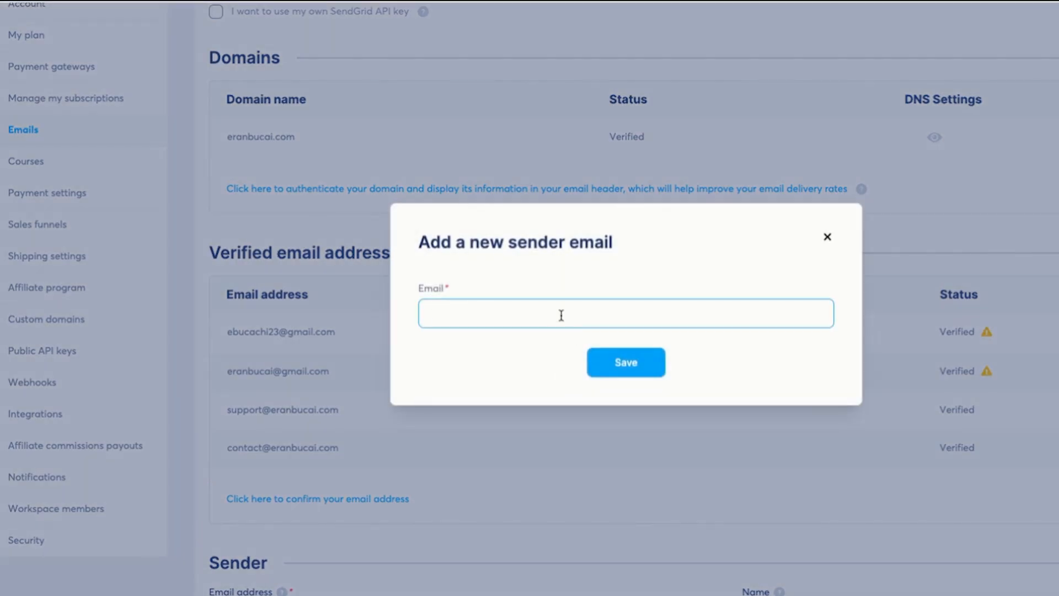
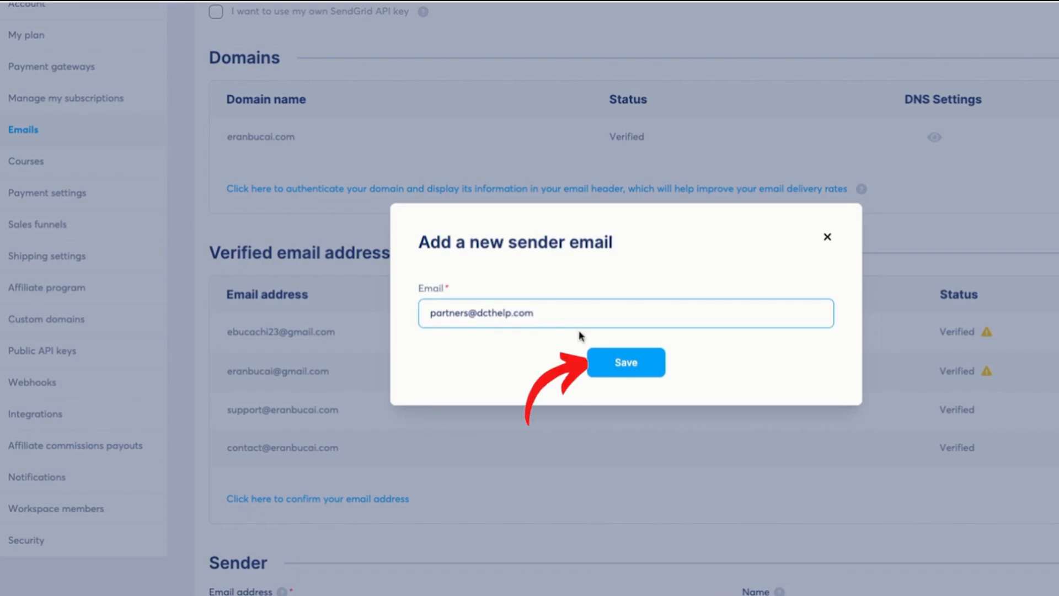
click(624, 362)
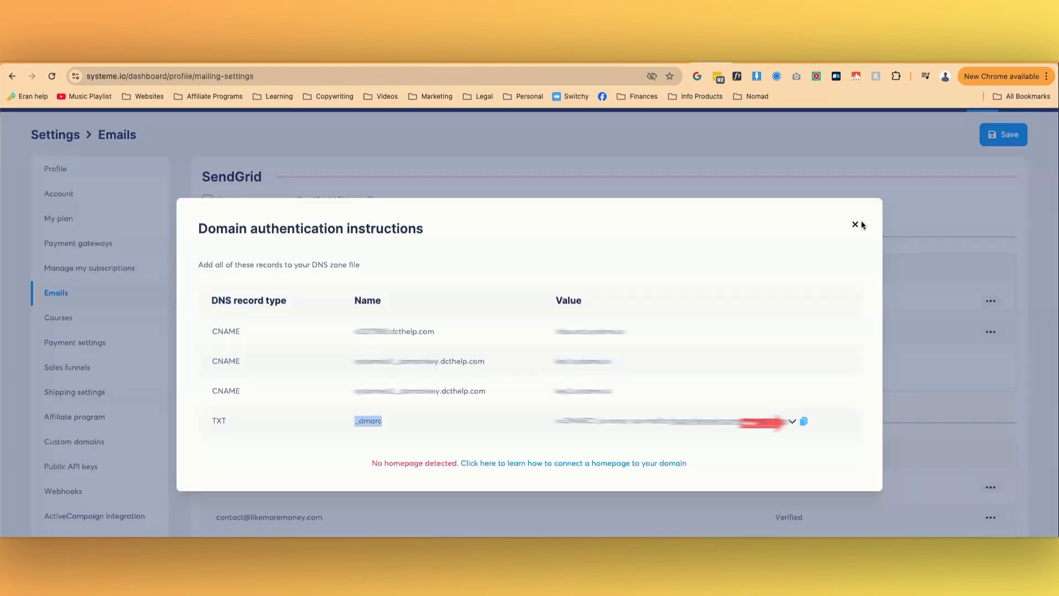
click(855, 224)
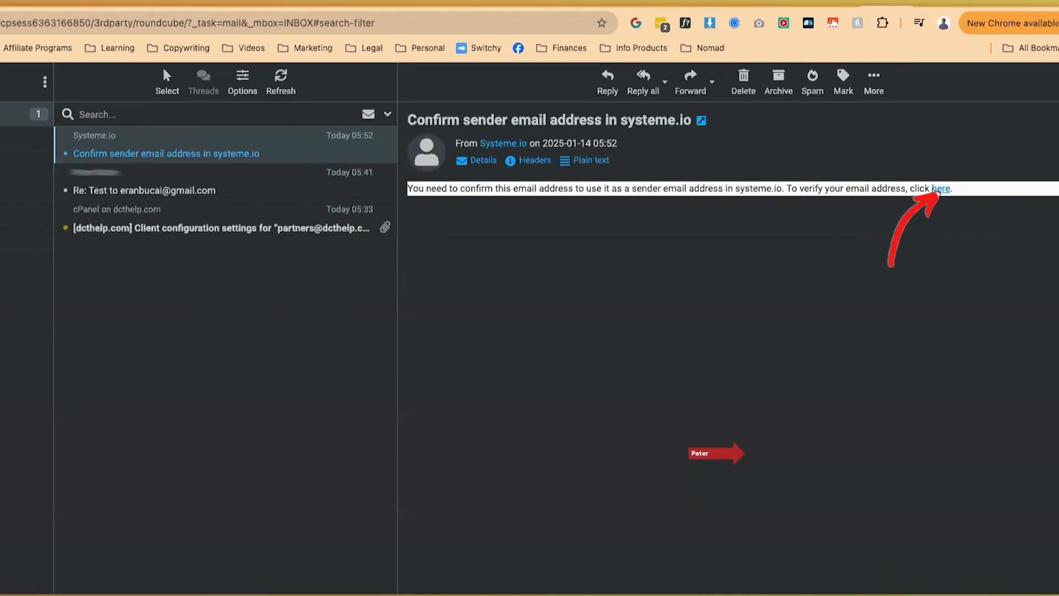
Step: Follow the webmail confirmation link, confirm the sender address and return to mailing settings
click(940, 189)
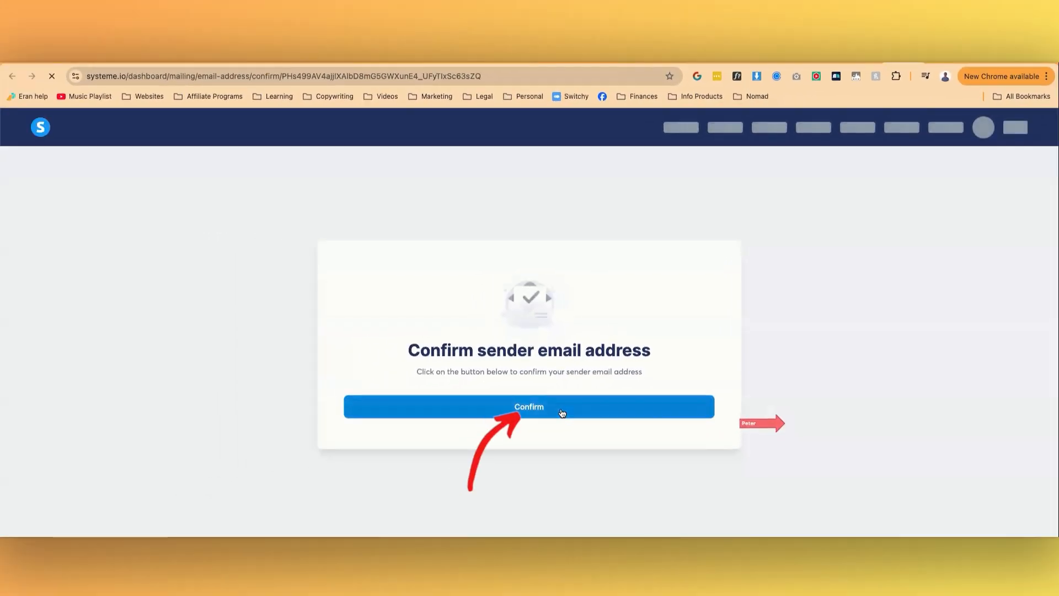
click(528, 406)
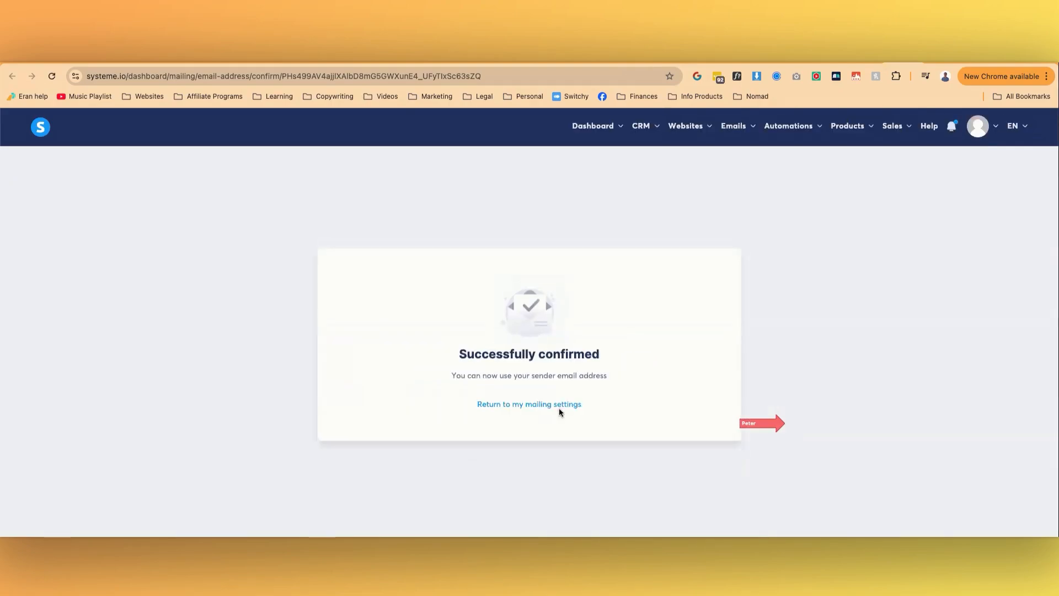
mouse_move(551, 349)
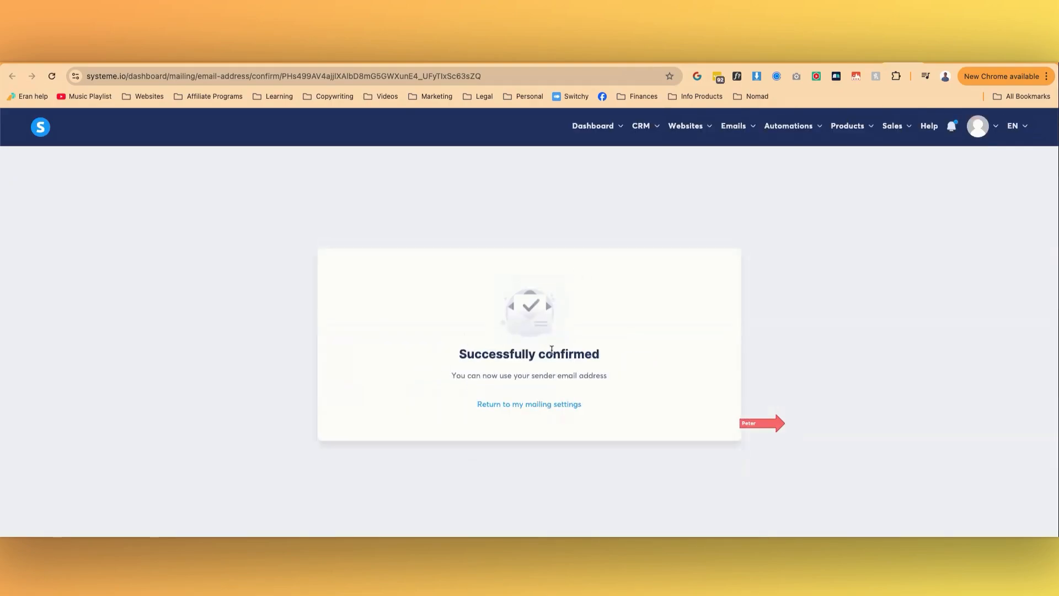
click(529, 404)
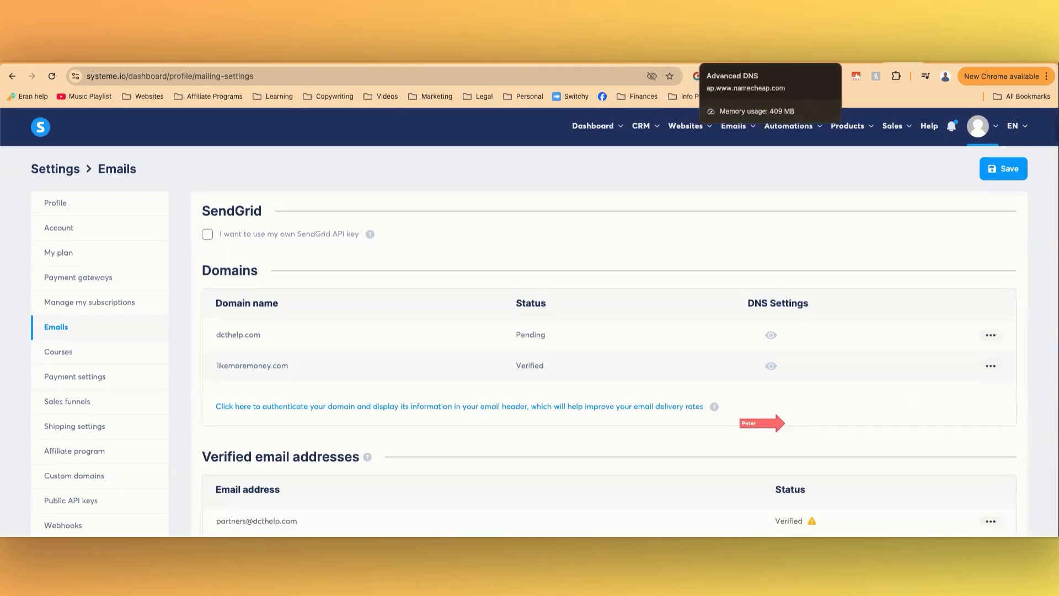
scroll(down, 3)
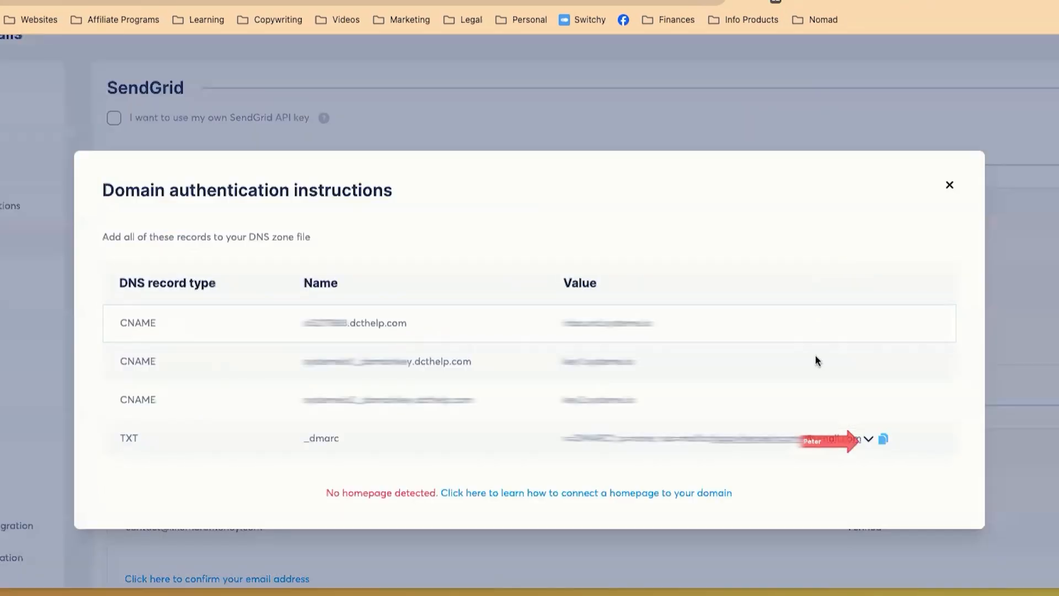
mouse_move(903, 231)
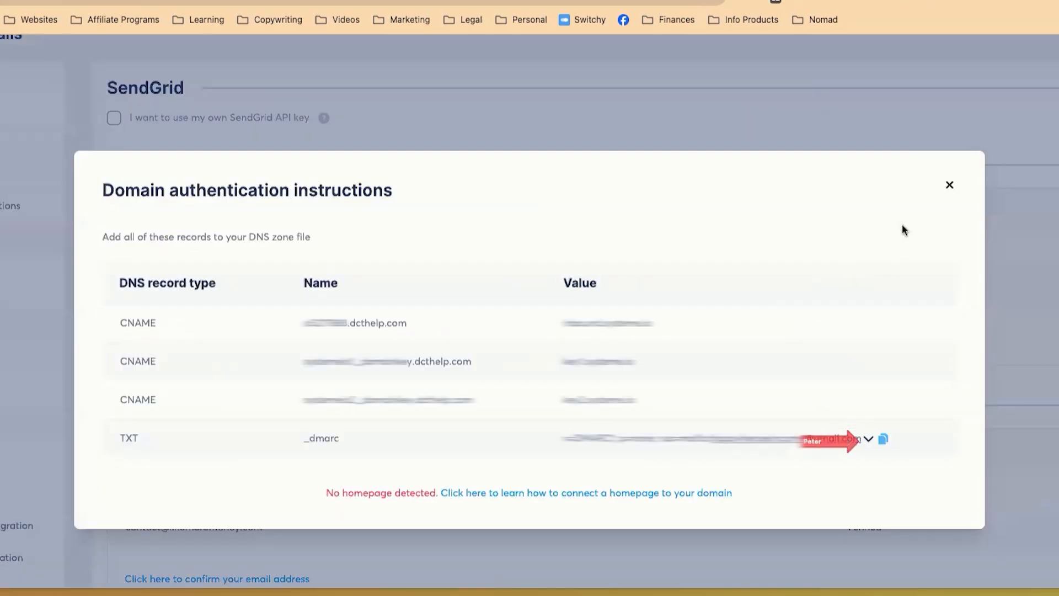
click(949, 184)
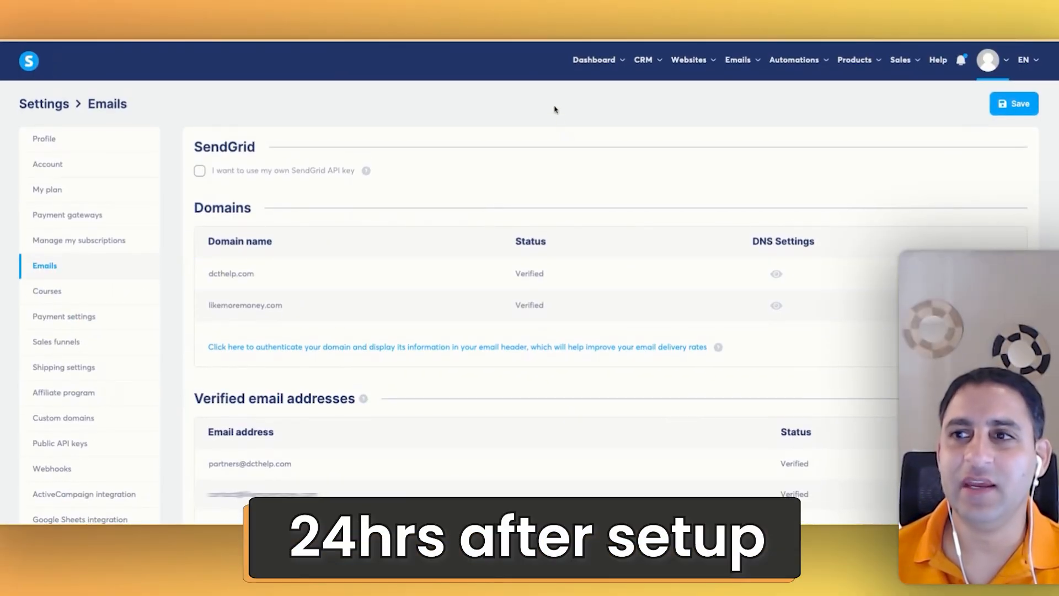
click(986, 60)
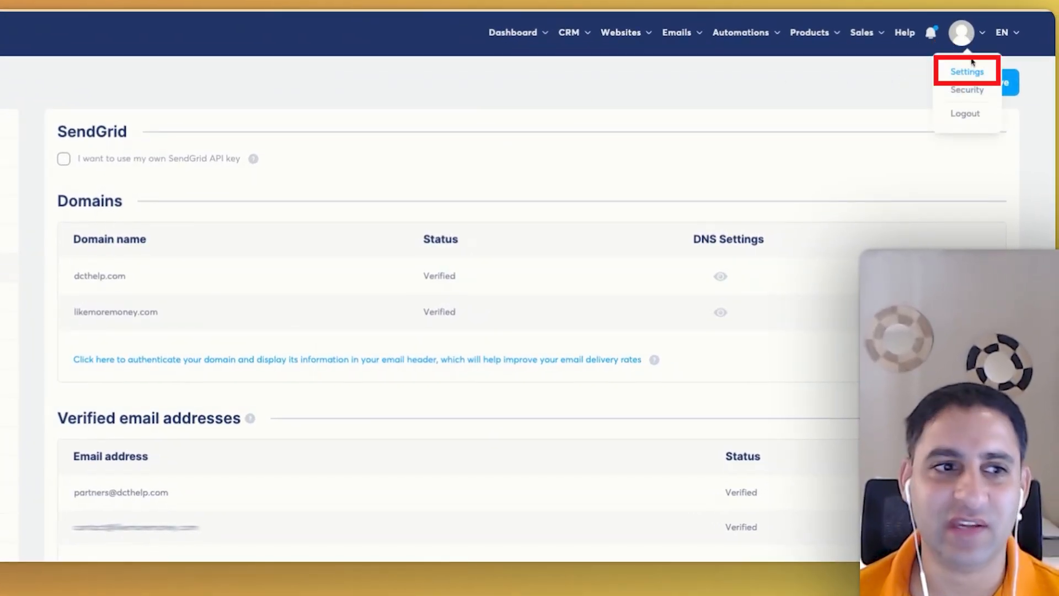
click(966, 71)
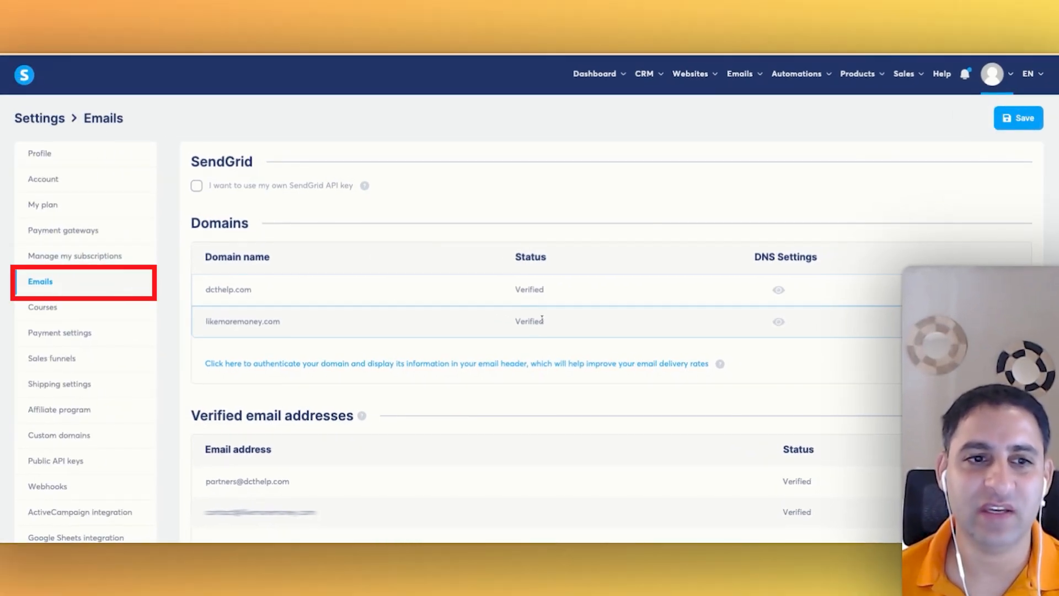
double_click(227, 289)
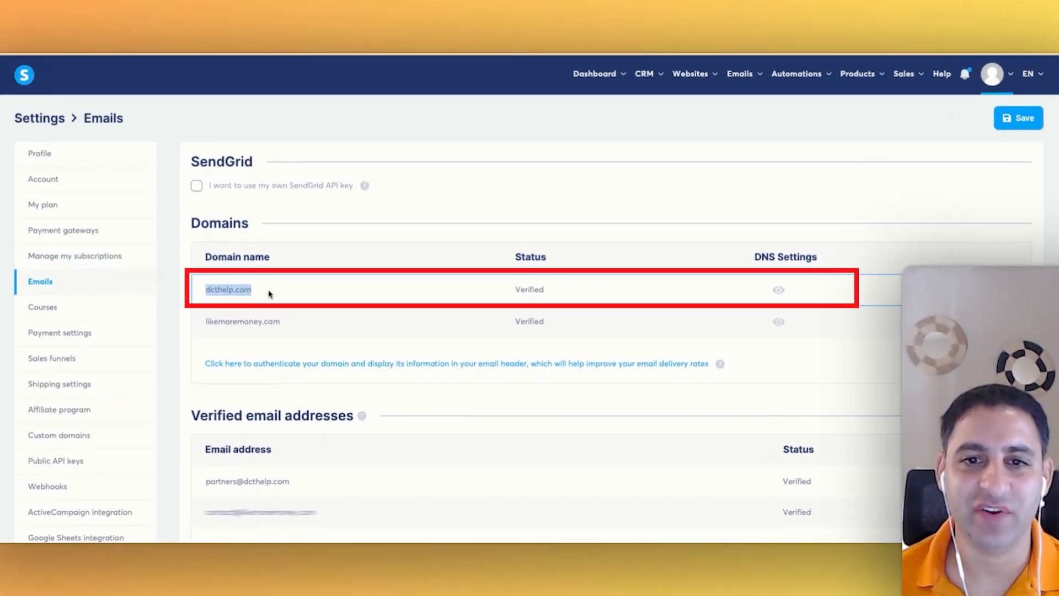
scroll(down, 3)
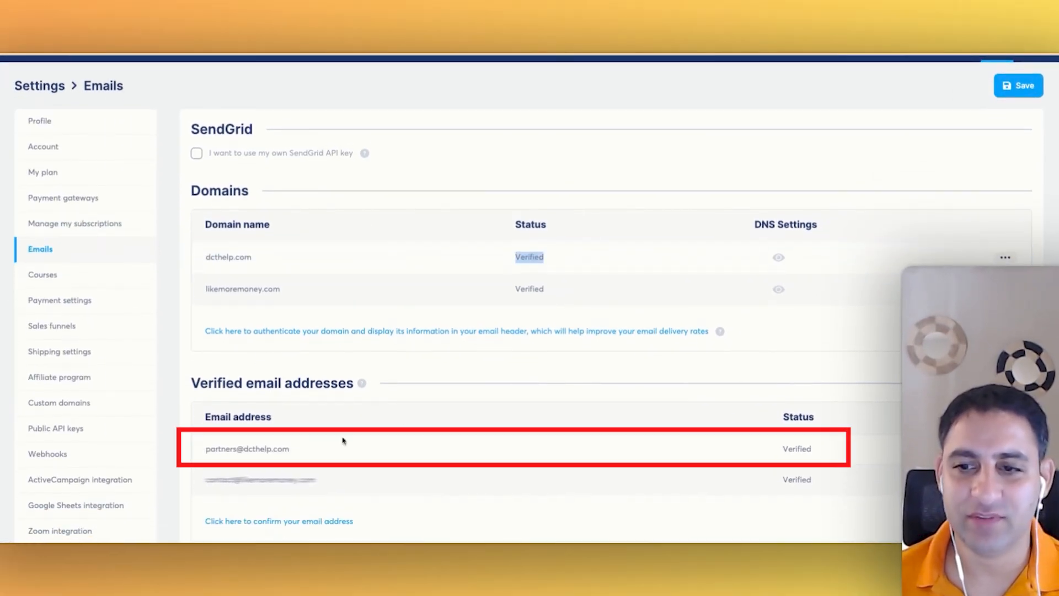
double_click(796, 449)
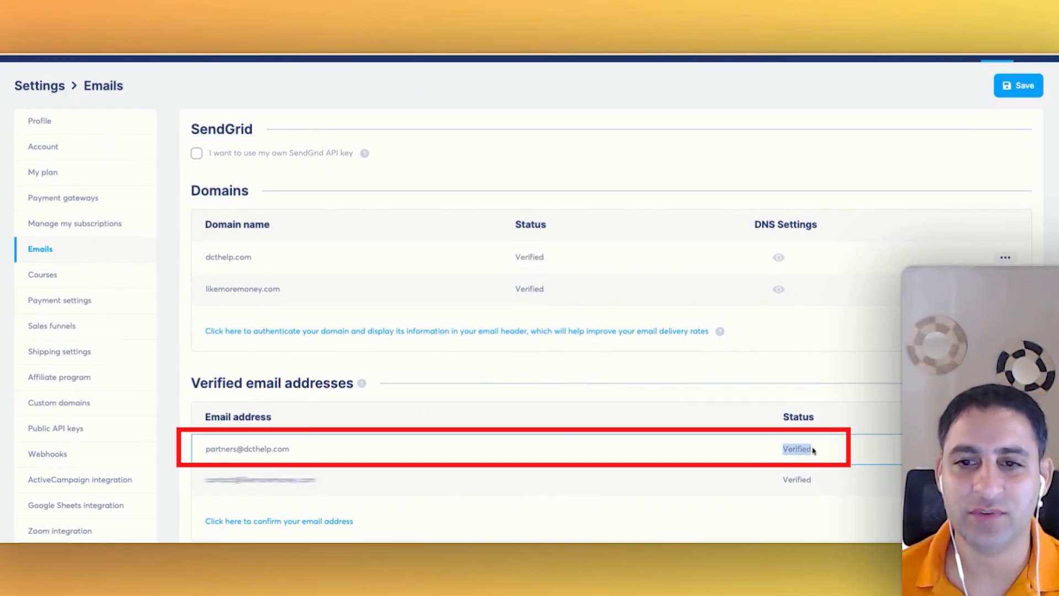